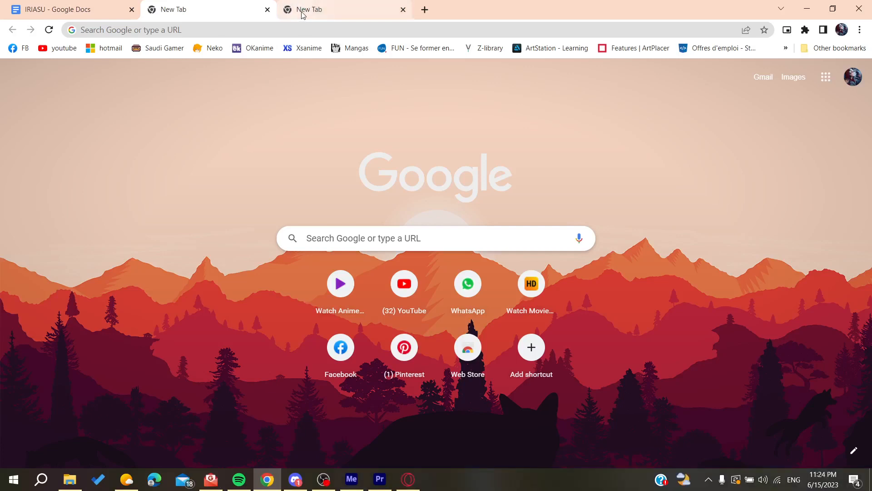
- Search Google for 'nordvpn' from a new Chrome tab's address bar
click(339, 10)
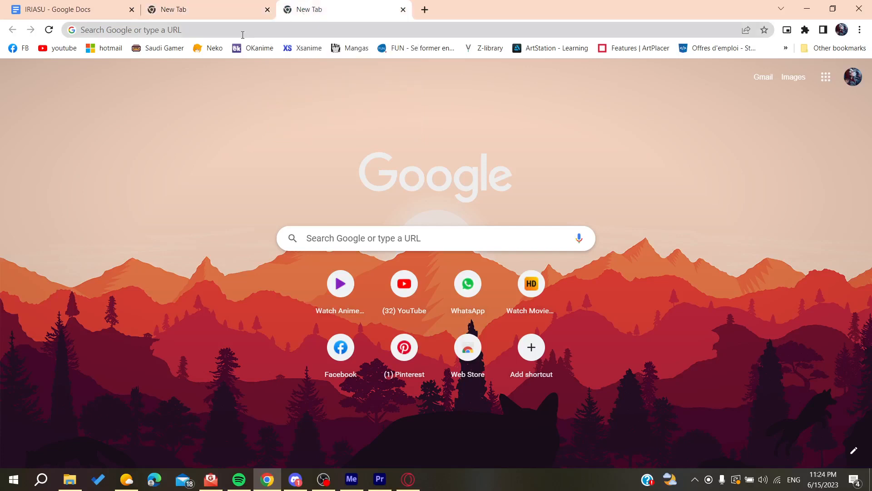
text(binance.com)
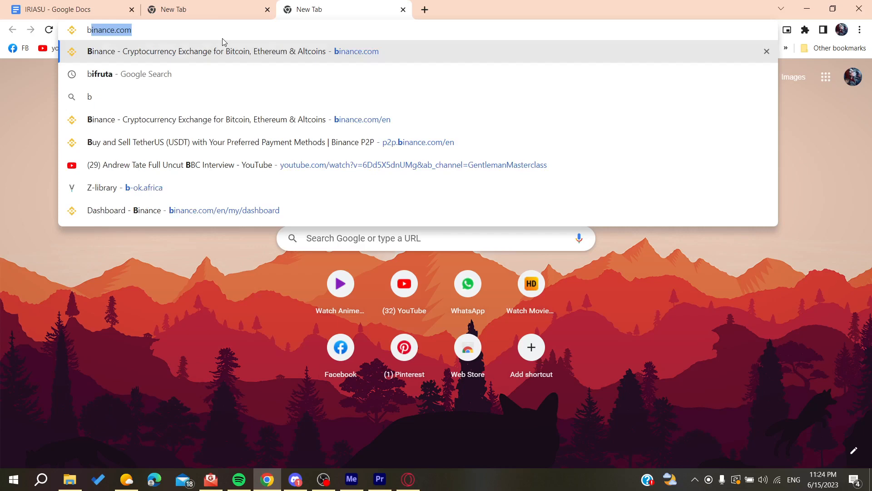
text(nordvpn)
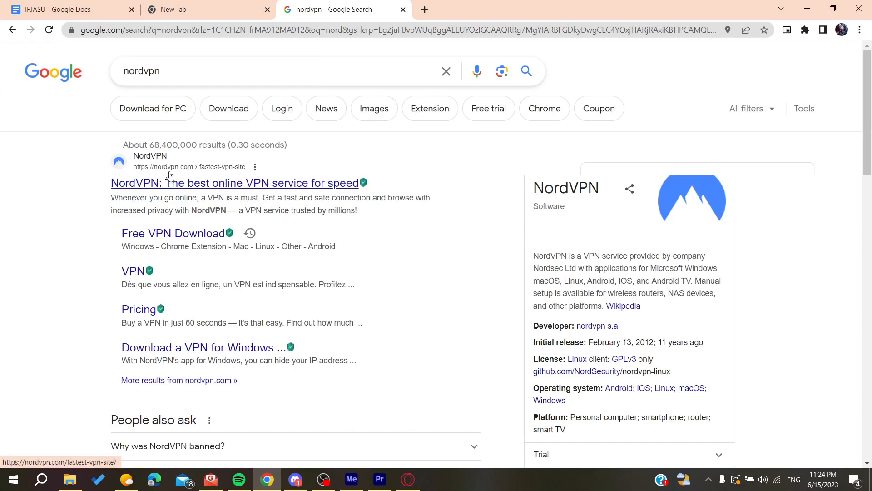
- Open NordVPN's site, go to Download VPN, and start the Windows app download
click(234, 182)
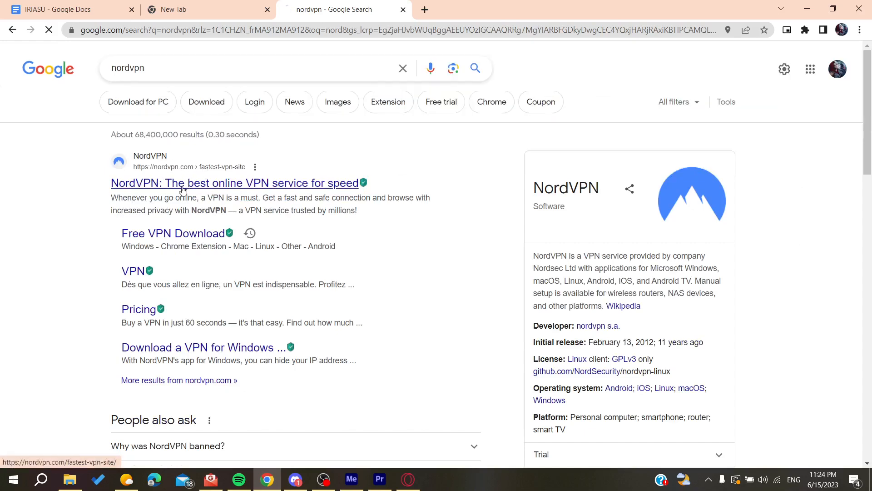
click(235, 183)
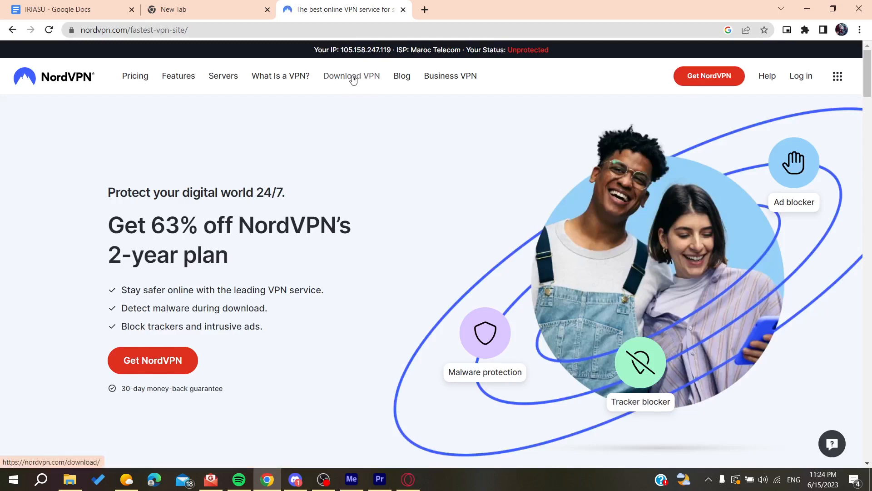
click(352, 76)
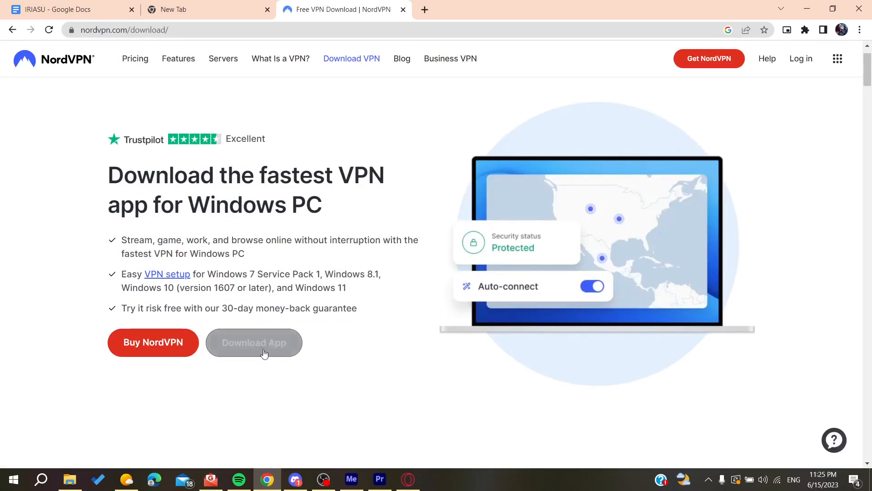
click(253, 342)
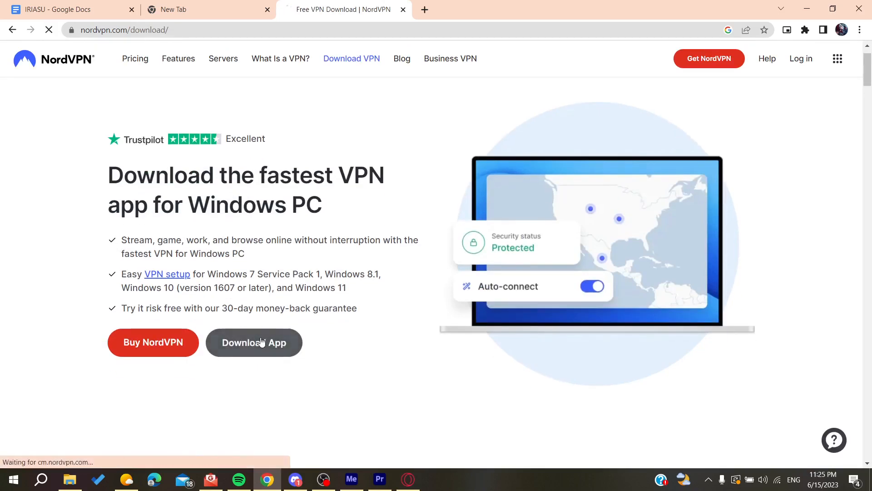
click(253, 342)
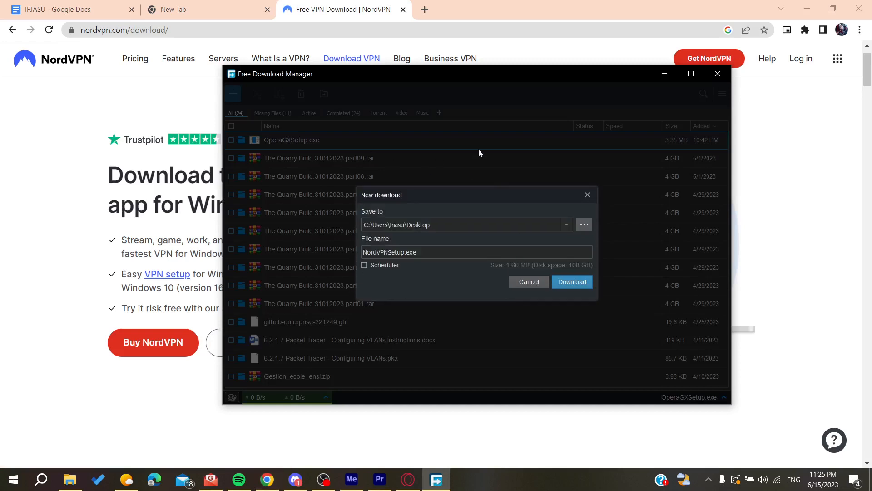
- Download NordVPNSetup.exe to the Desktop with Free Download Manager
click(572, 282)
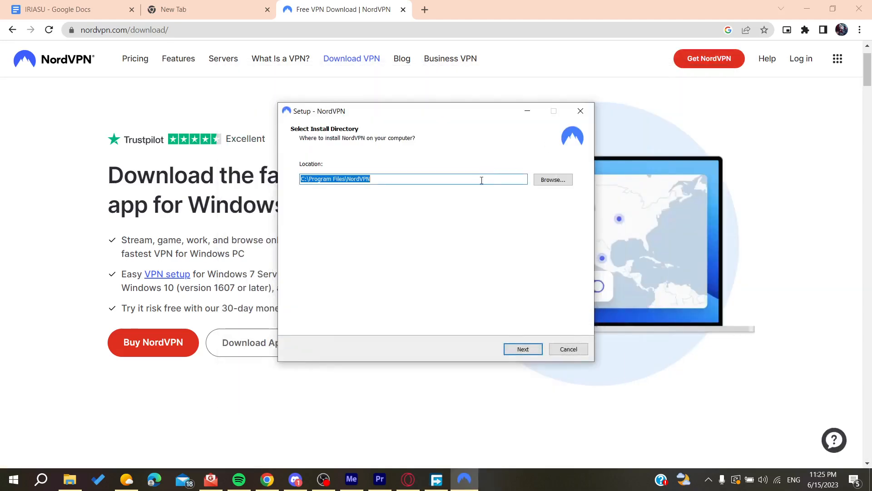
- Install NordVPN in the default location without Start menu shortcut or browser extension
click(522, 349)
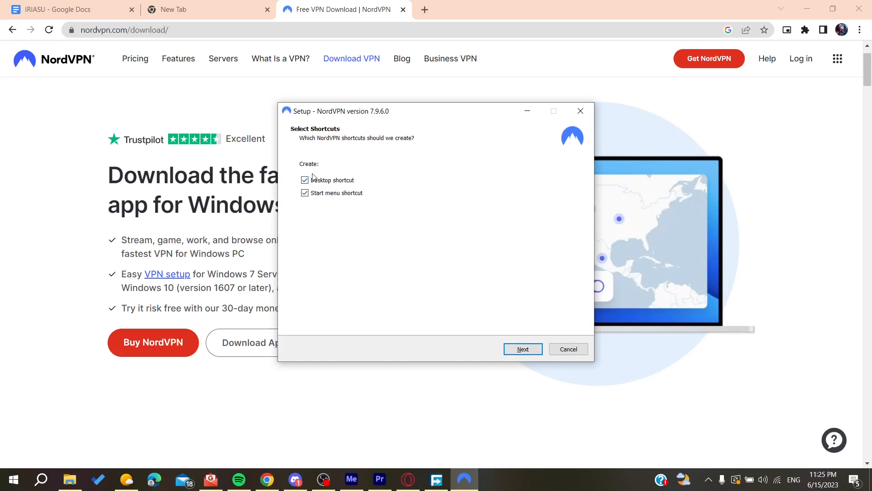
click(305, 193)
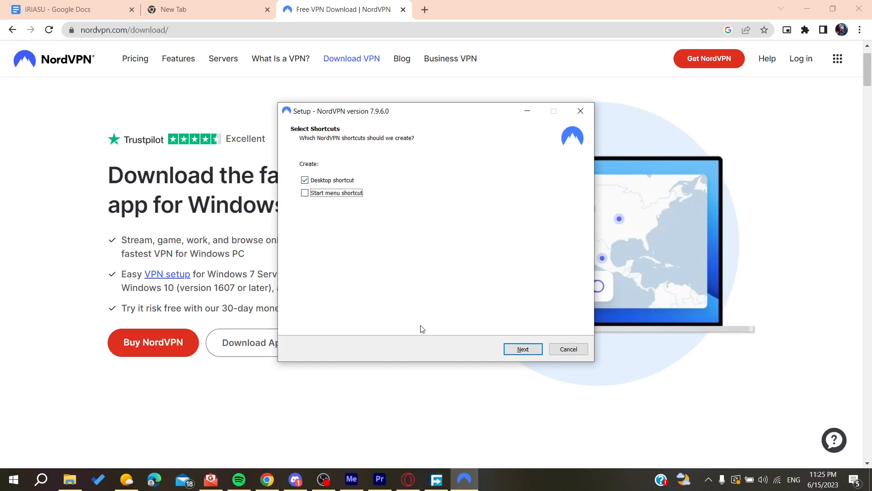
click(522, 349)
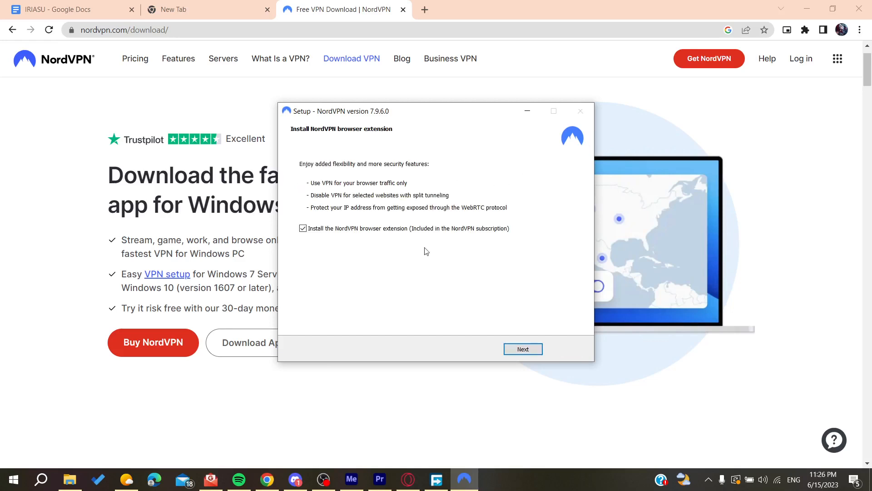
click(303, 228)
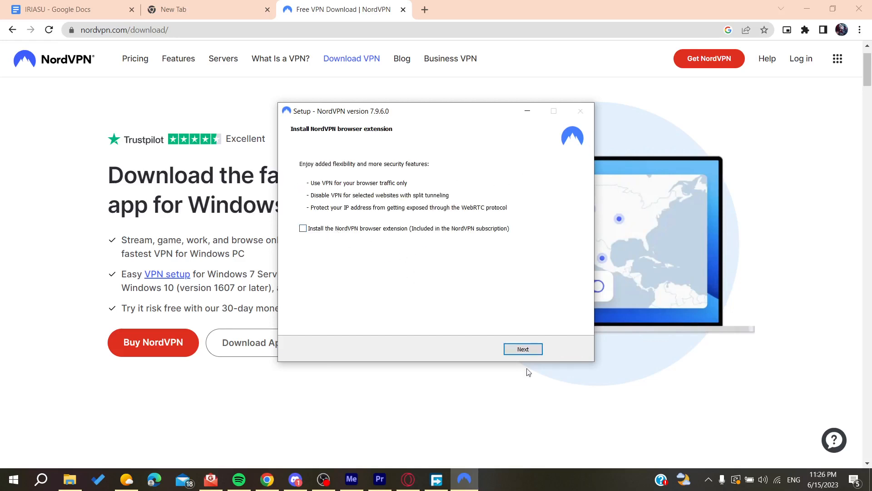
click(522, 349)
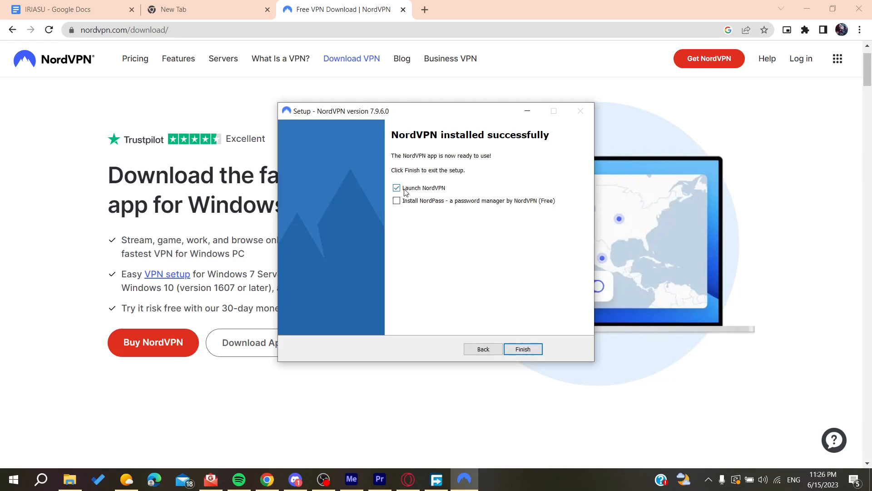
- Launch NordVPN and set Google Chrome to always open its login links
click(522, 349)
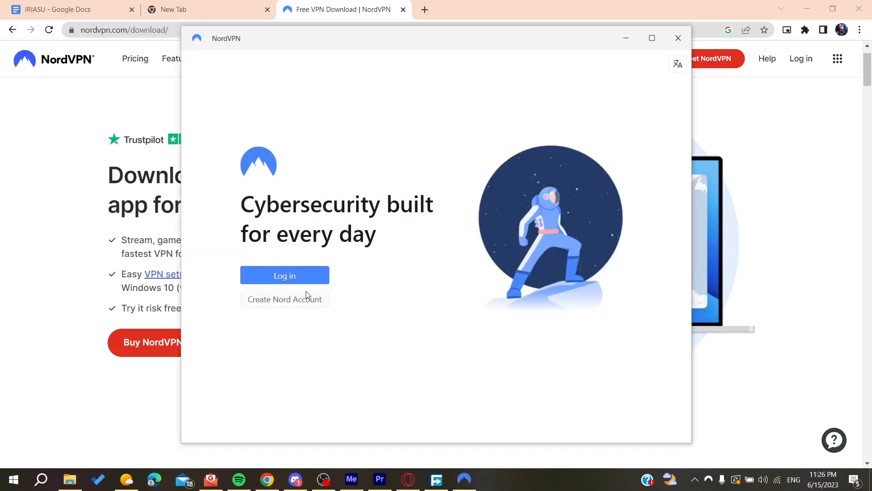
click(285, 275)
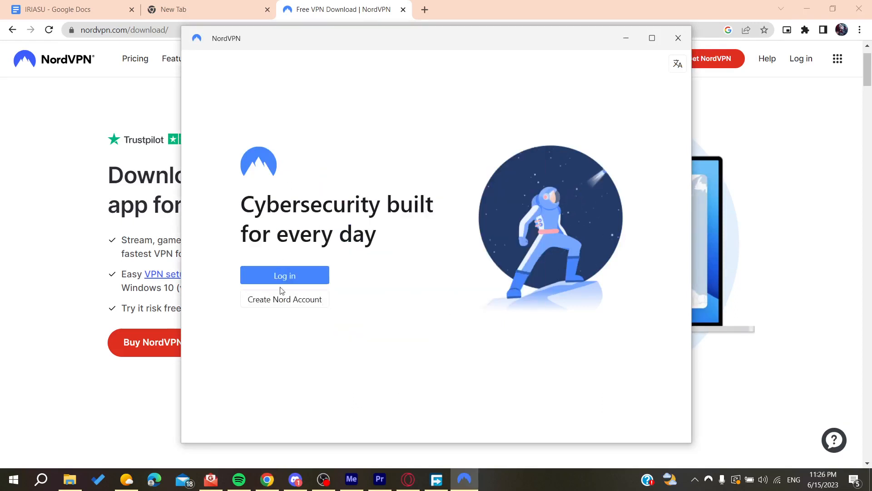
click(284, 275)
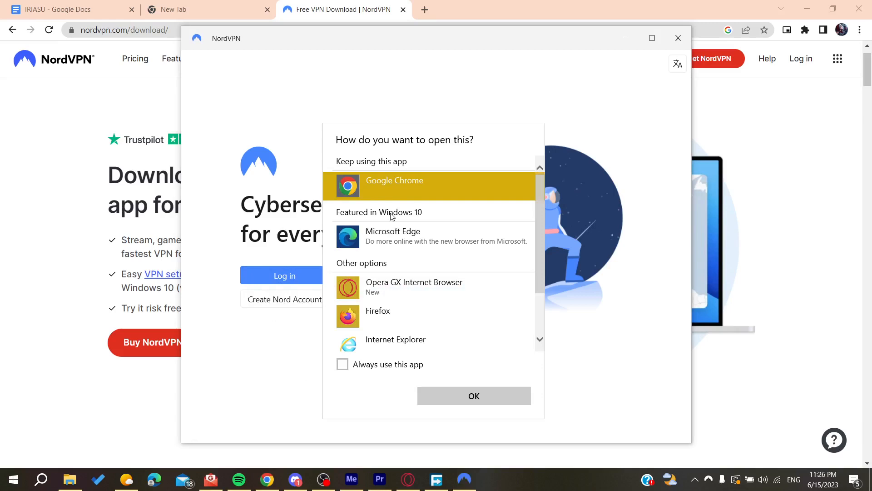
click(342, 365)
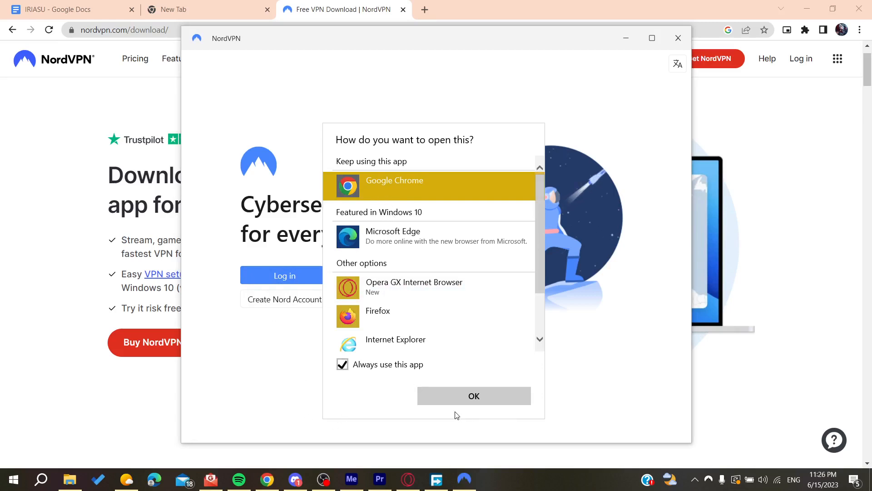
click(473, 396)
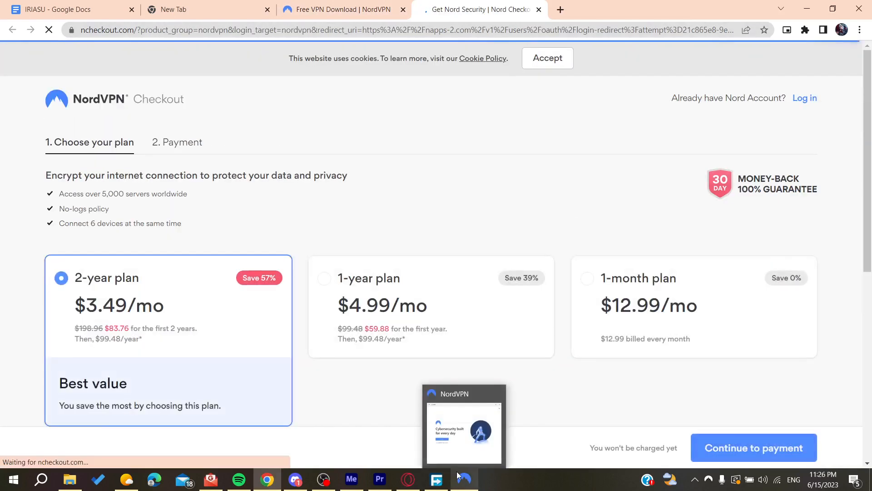
- Bring the NordVPN window to the front and maximize it
click(465, 423)
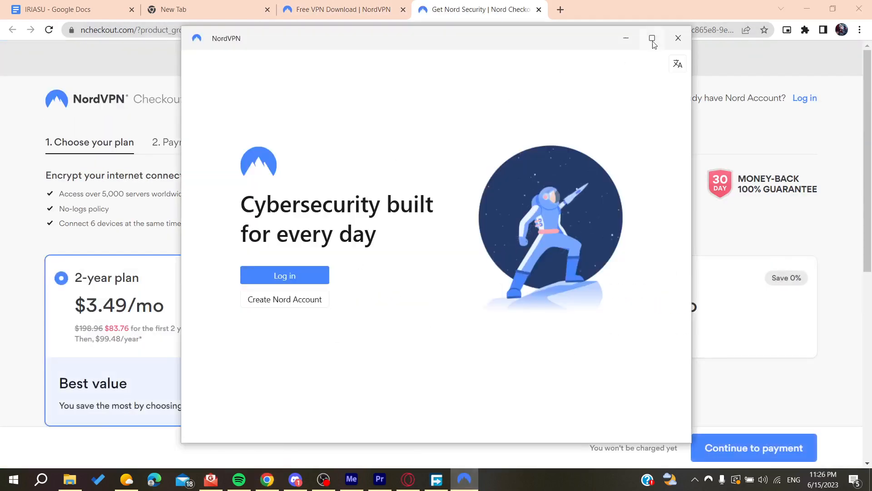
click(652, 38)
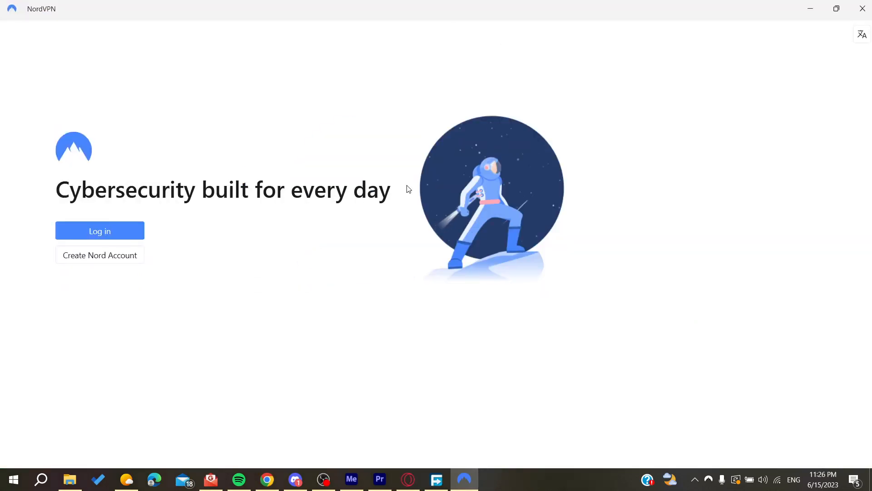
- Log in to NordVPN and expand the full server and country list
click(99, 231)
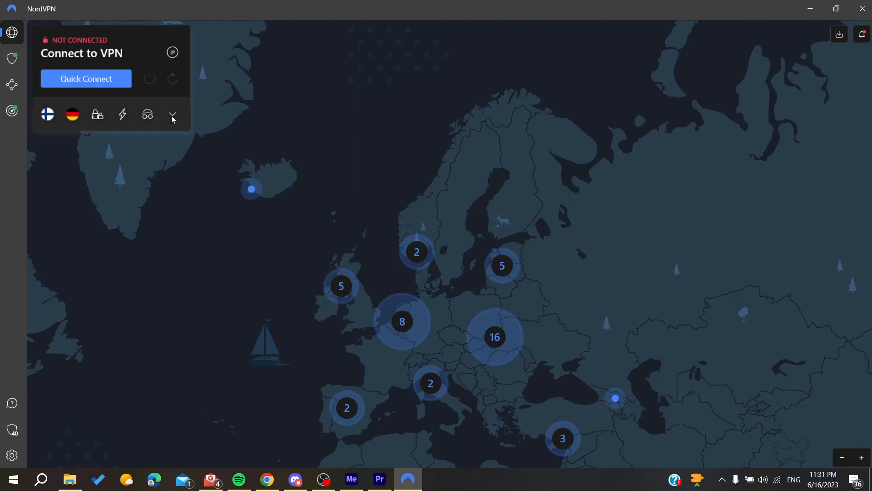
click(172, 115)
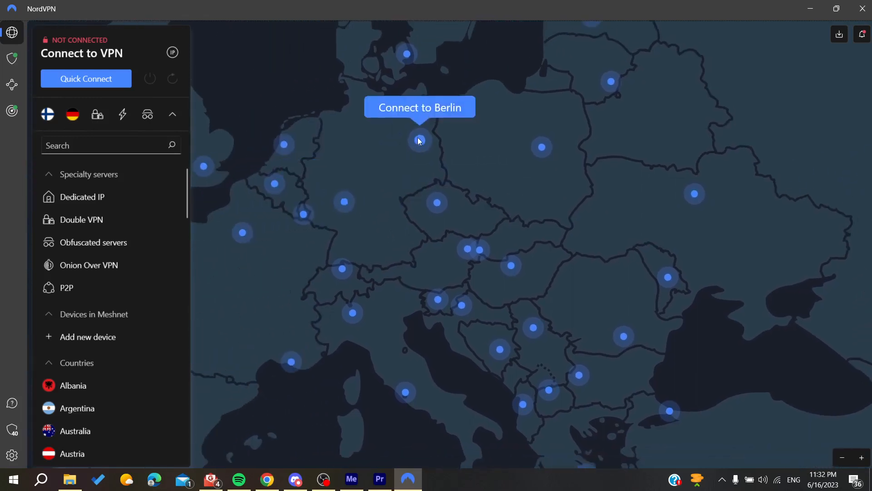
mouse_move(304, 214)
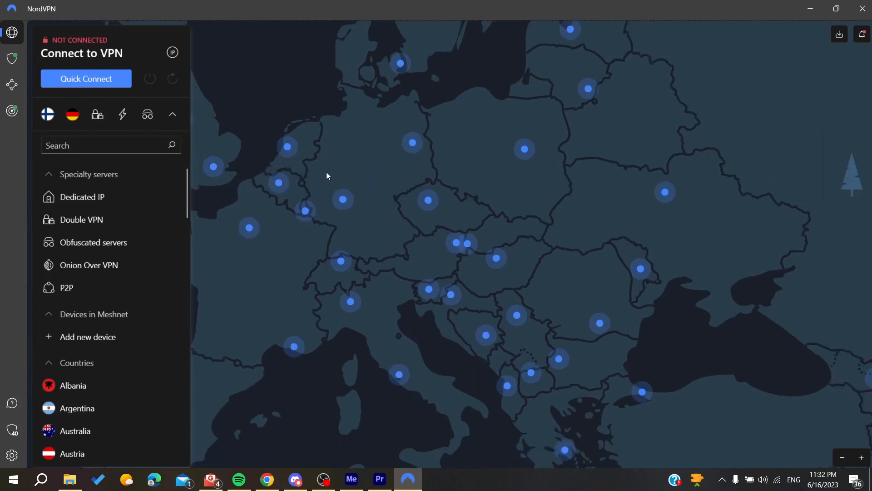
- Scroll the country list and connect to Spain (server Spain #212)
scroll(down, 3)
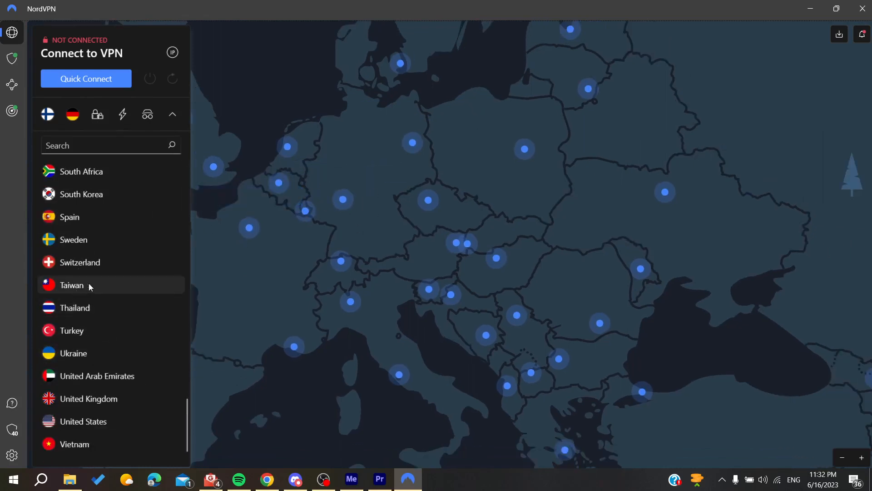
mouse_move(162, 217)
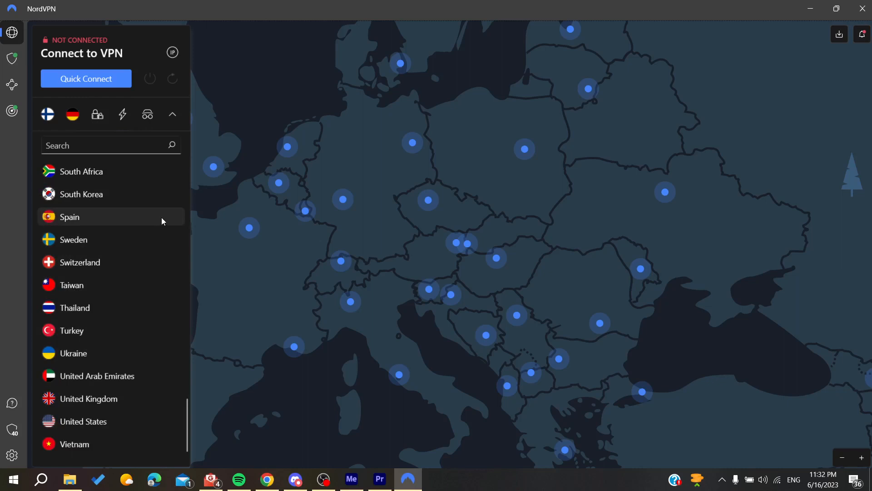
click(70, 217)
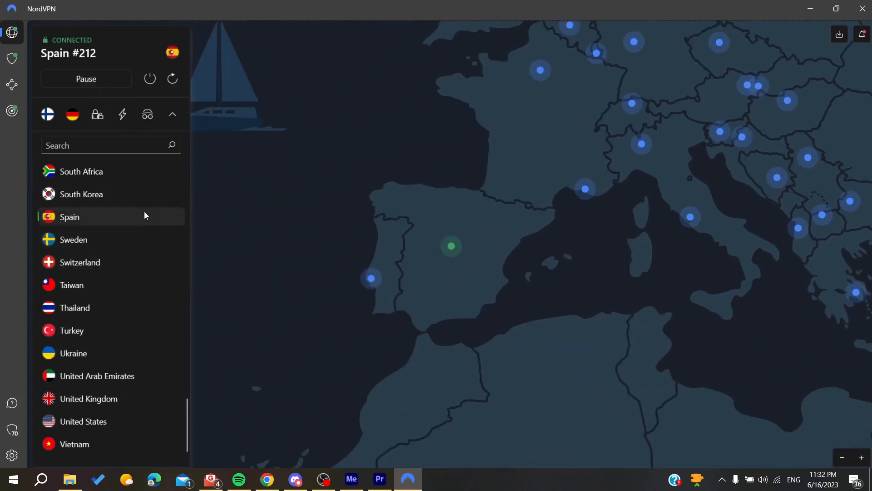
click(70, 216)
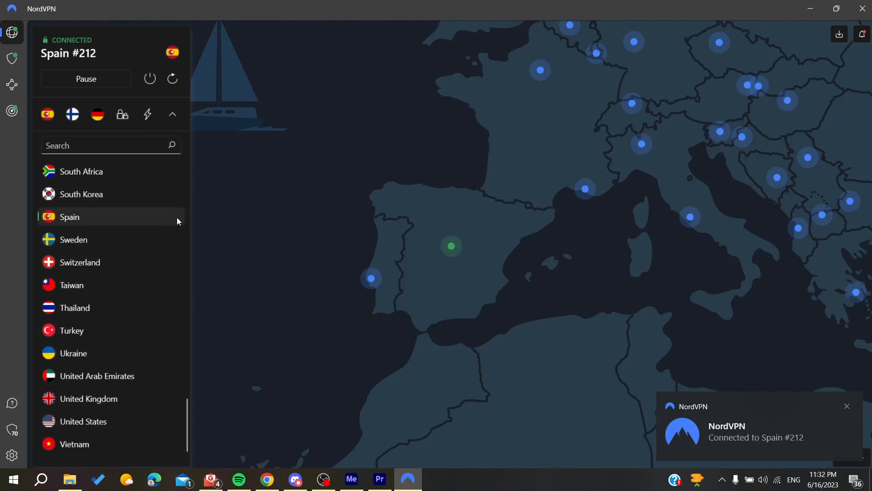
mouse_move(174, 216)
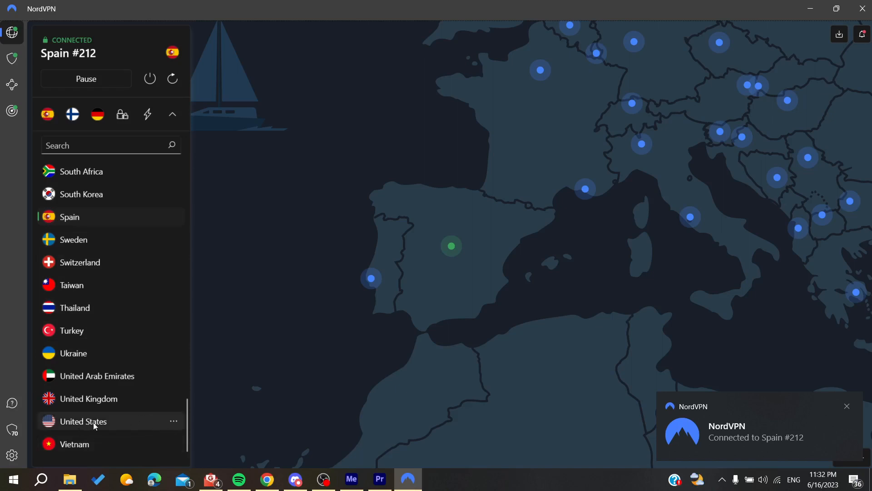
mouse_move(175, 426)
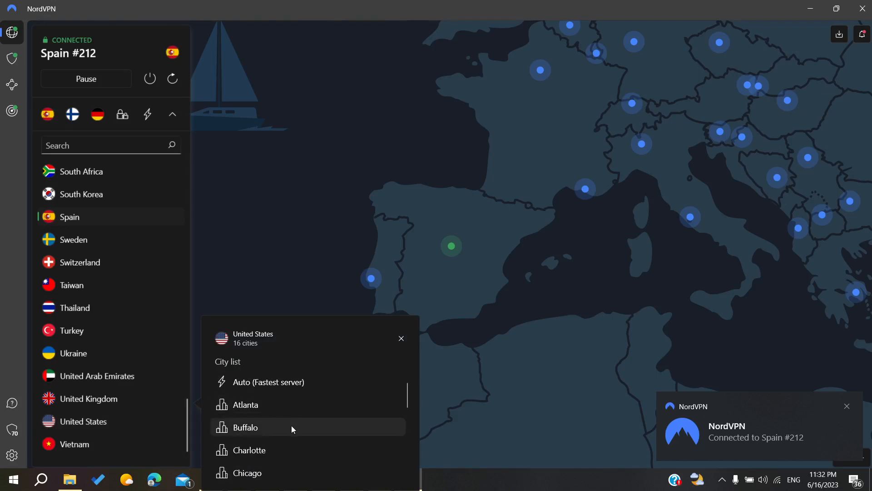
- Connect to the Buffalo, United States server #6268, then disconnect
click(246, 427)
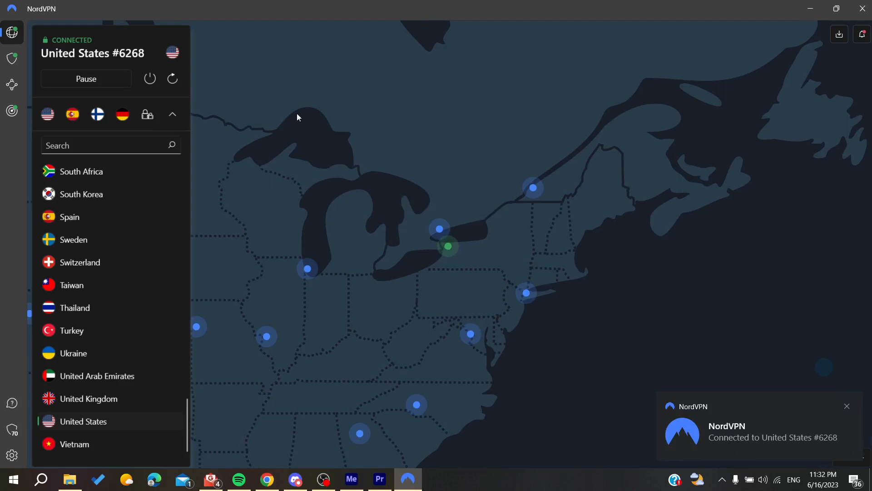
click(149, 78)
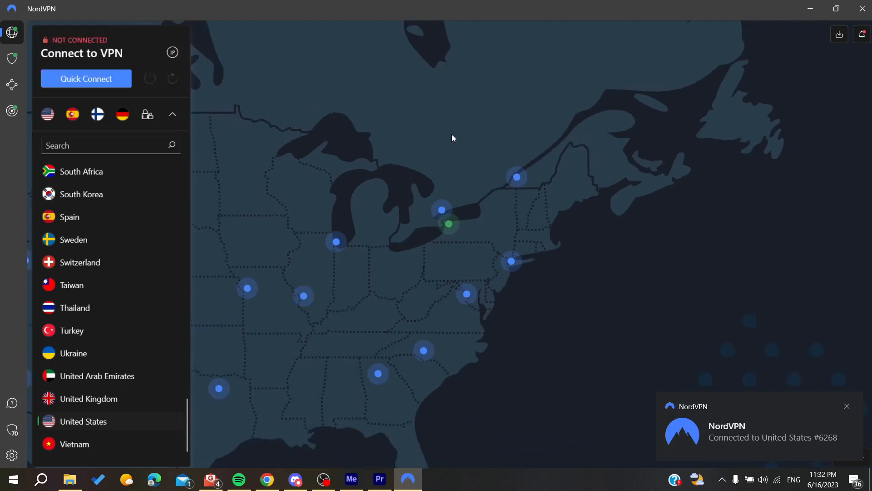